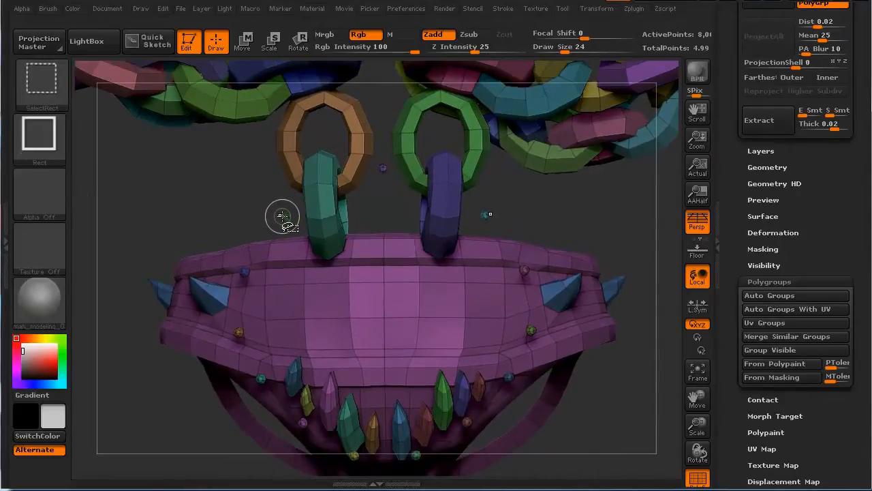
pyautogui.moveTo(486, 212)
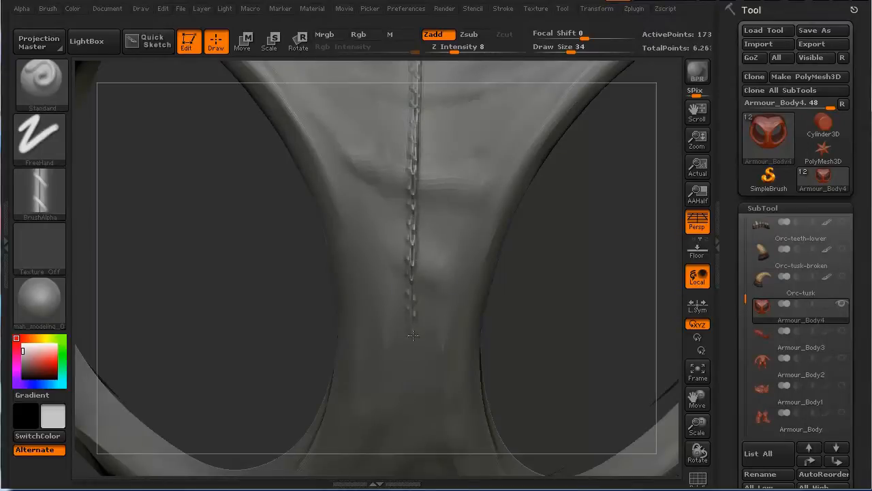
pyautogui.moveTo(413, 334); pyautogui.dragTo(254, 253)
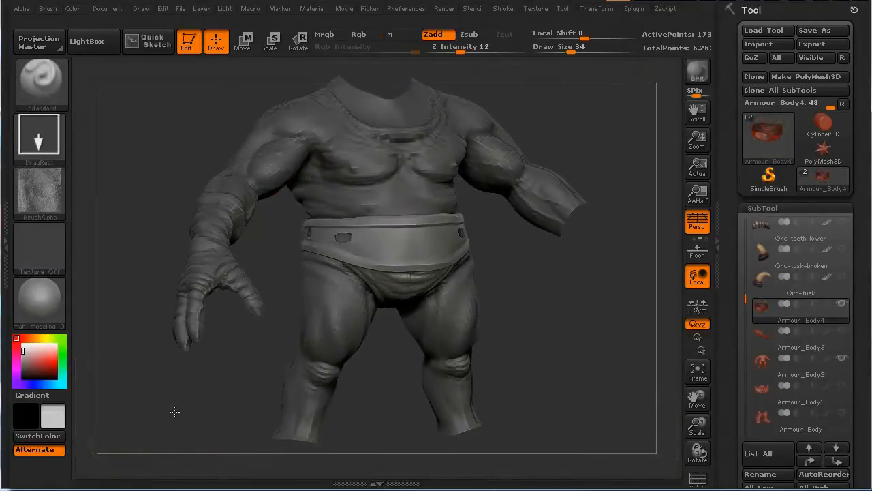
pyautogui.moveTo(375, 273); pyautogui.dragTo(270, 401)
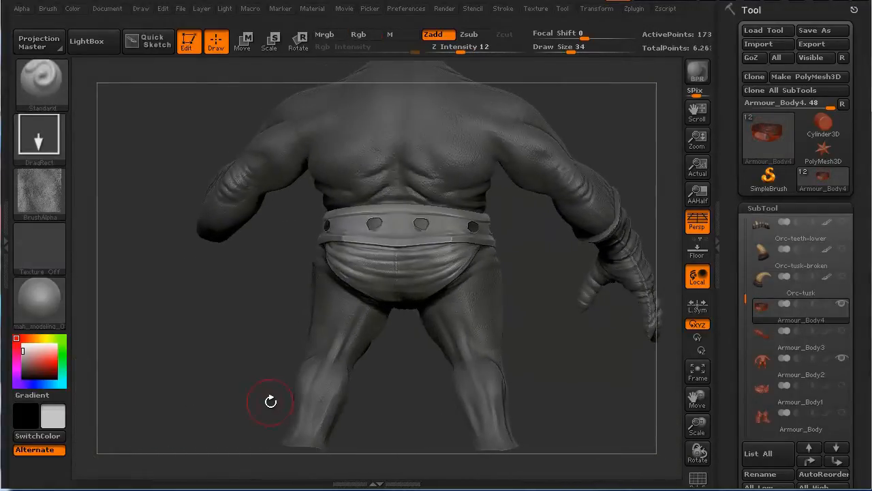
pyautogui.moveTo(271, 400); pyautogui.dragTo(193, 342)
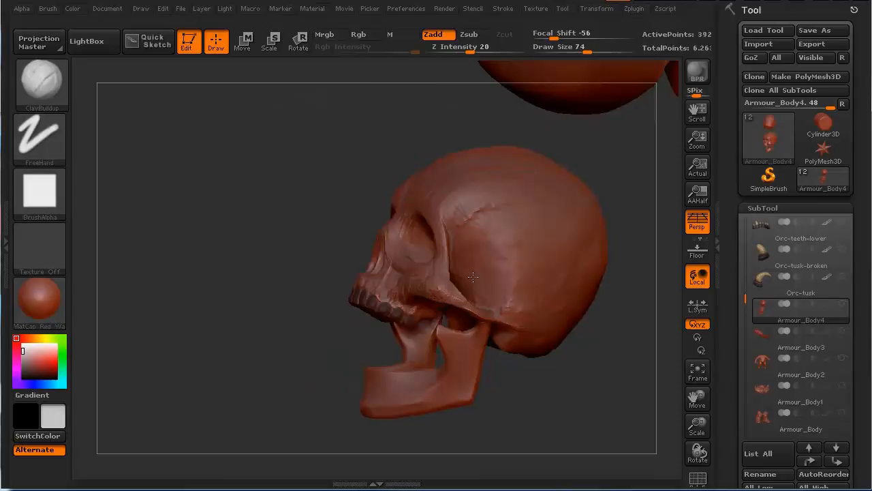
# Turn the skull face-forward up close and sculpt detail around its nose cavity
pyautogui.moveTo(477, 273); pyautogui.dragTo(354, 238)
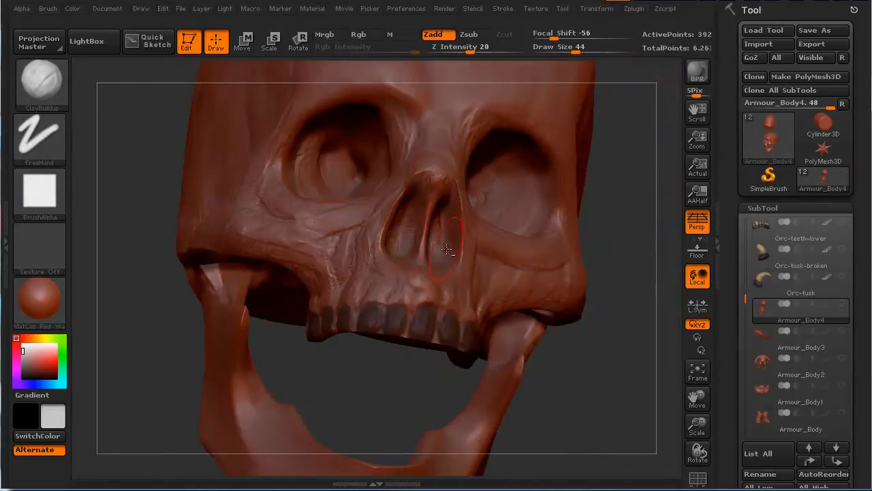
pyautogui.moveTo(446, 248); pyautogui.dragTo(173, 230)
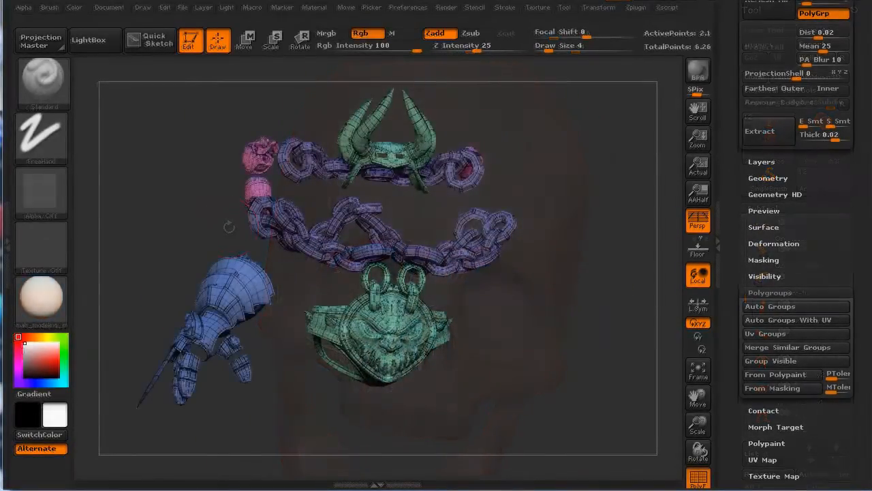
# Split the armour by groups and rename the new subtools Skulls, Helmet and Gauntlet
pyautogui.click(824, 295)
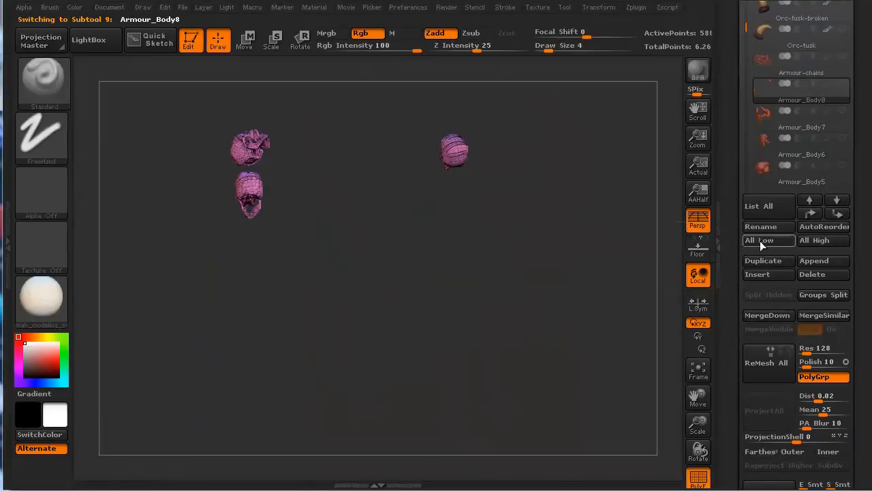
pyautogui.click(802, 145)
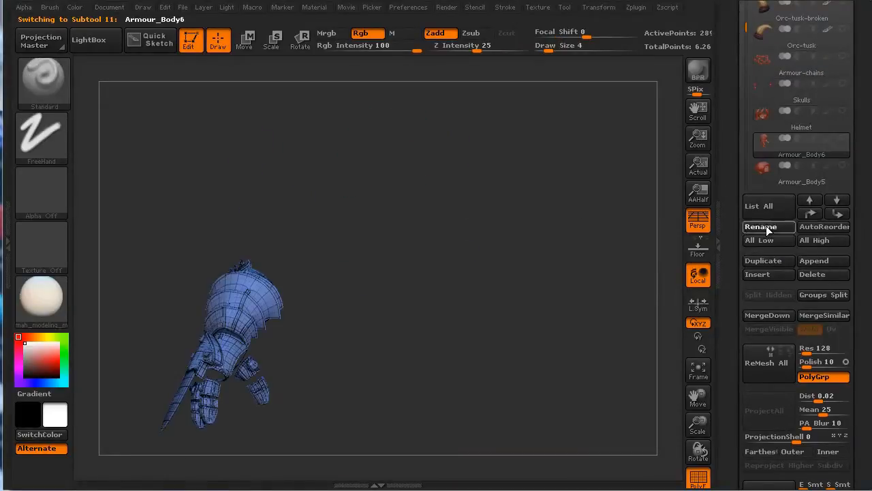
pyautogui.click(800, 167)
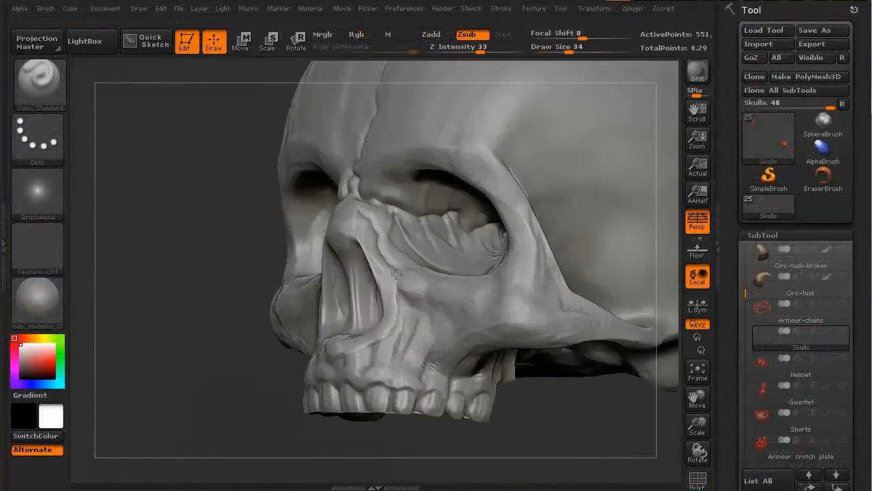
# Orbit around the skulls impaled on the back armour spikes, viewing them from behind
pyautogui.moveTo(396, 273); pyautogui.dragTo(436, 334)
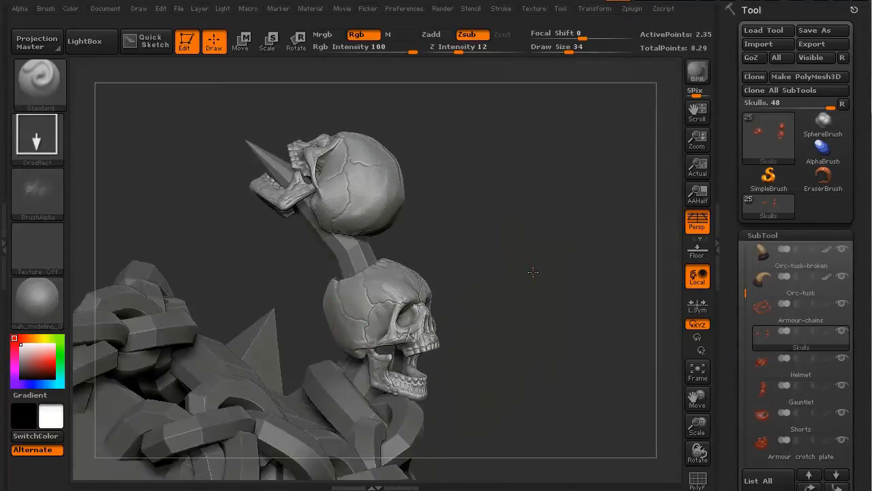
pyautogui.moveTo(532, 272); pyautogui.dragTo(243, 206)
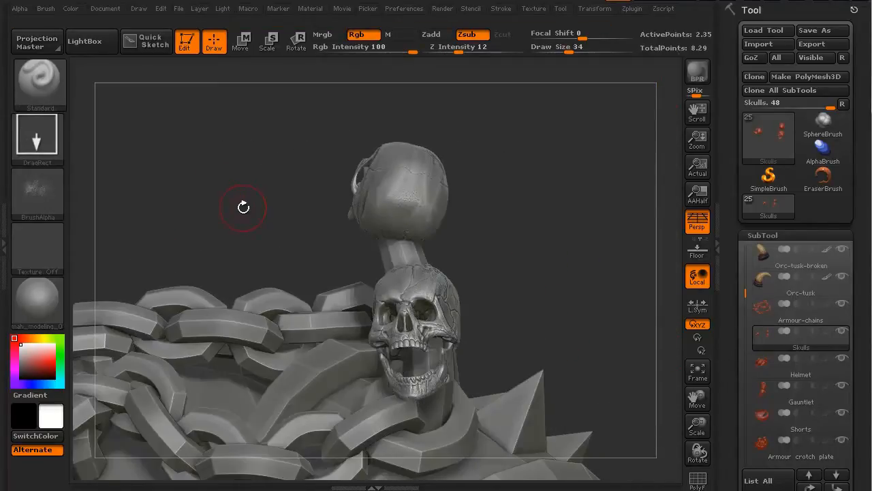
pyautogui.moveTo(242, 207); pyautogui.dragTo(441, 313)
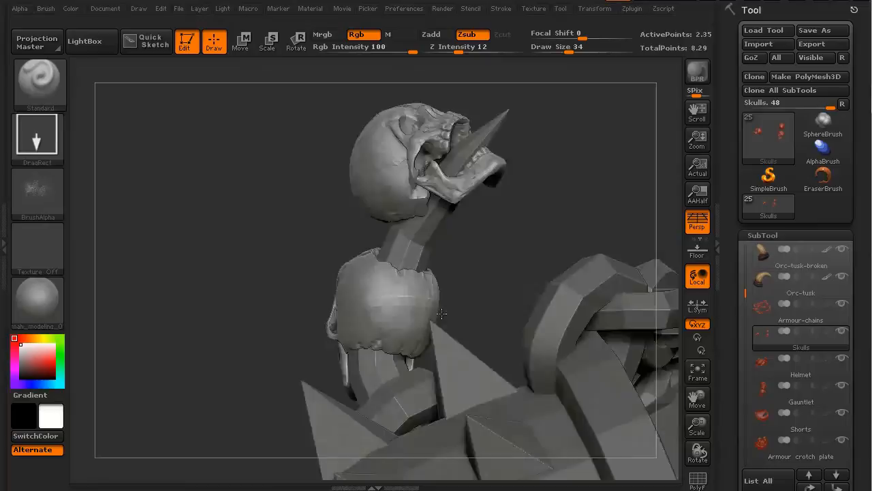